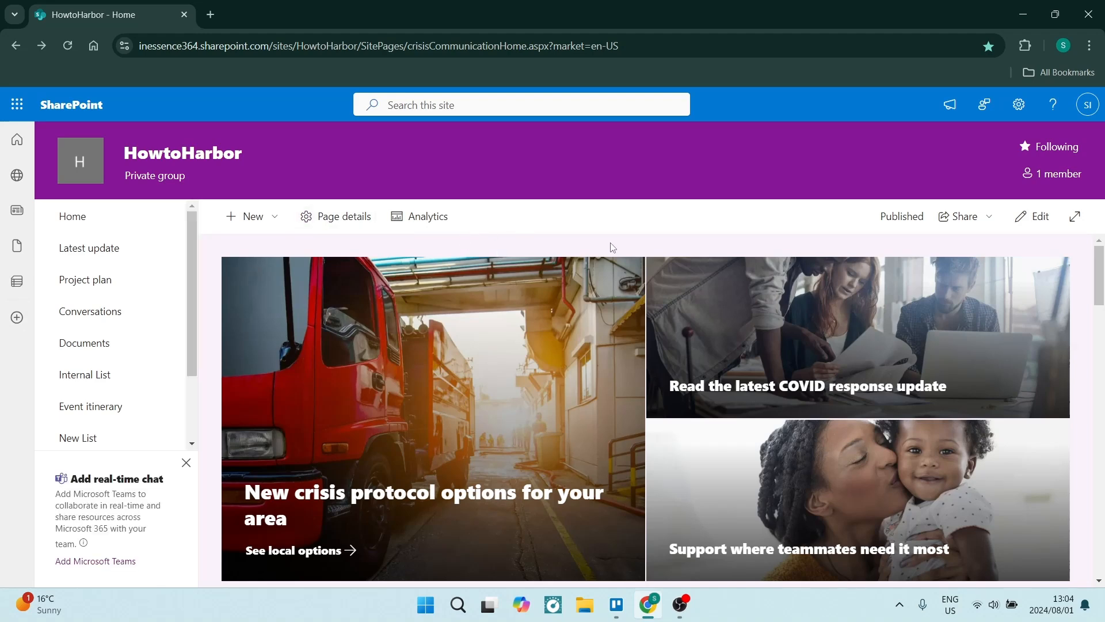
mouse_move(1017, 105)
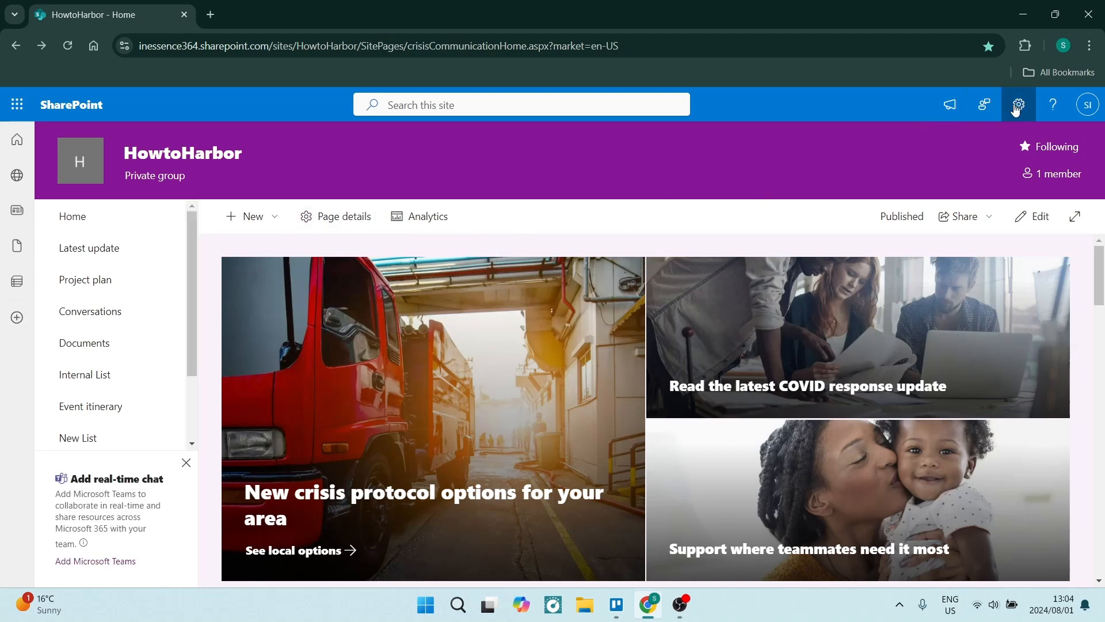
Reach the HowtoHarbor advanced permissions settings from the Settings gear's Site permissions pane.
left_click(1016, 104)
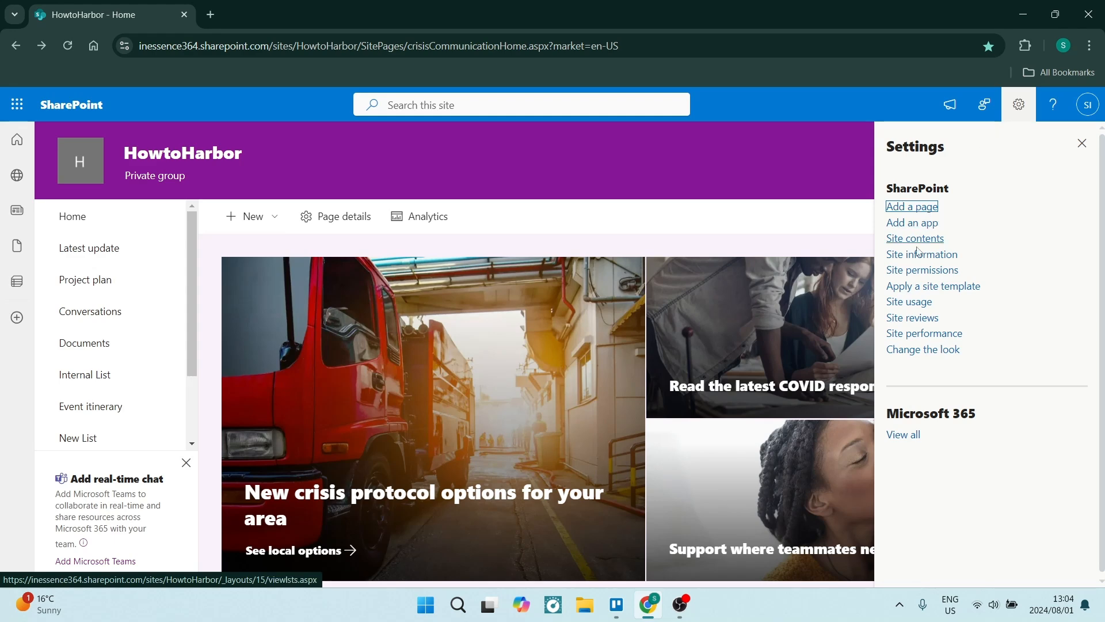
mouse_move(921, 269)
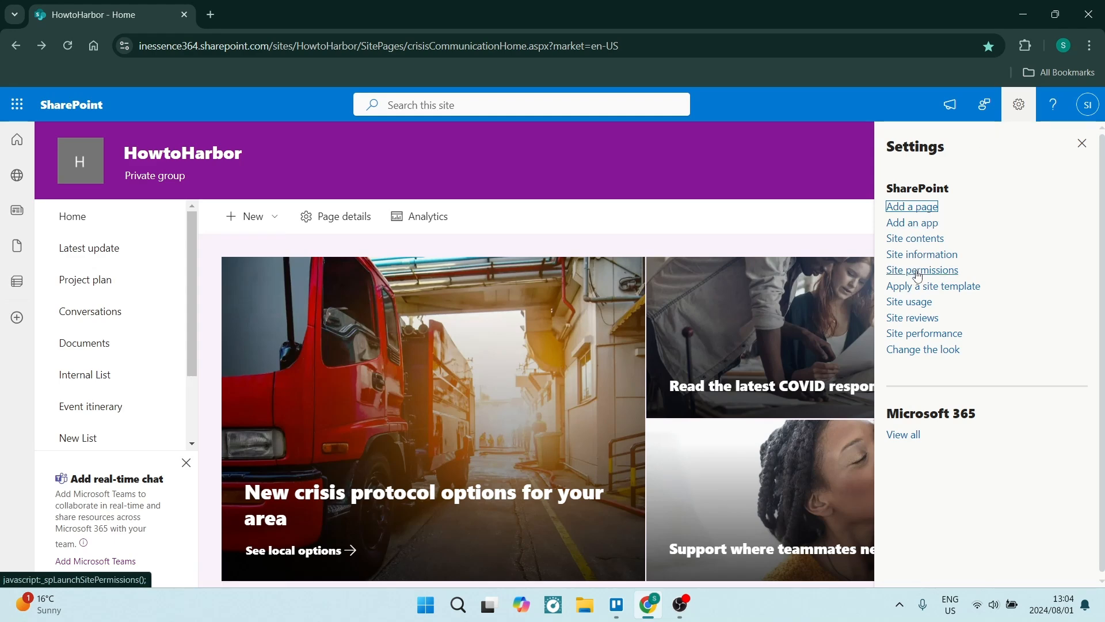
left_click(921, 270)
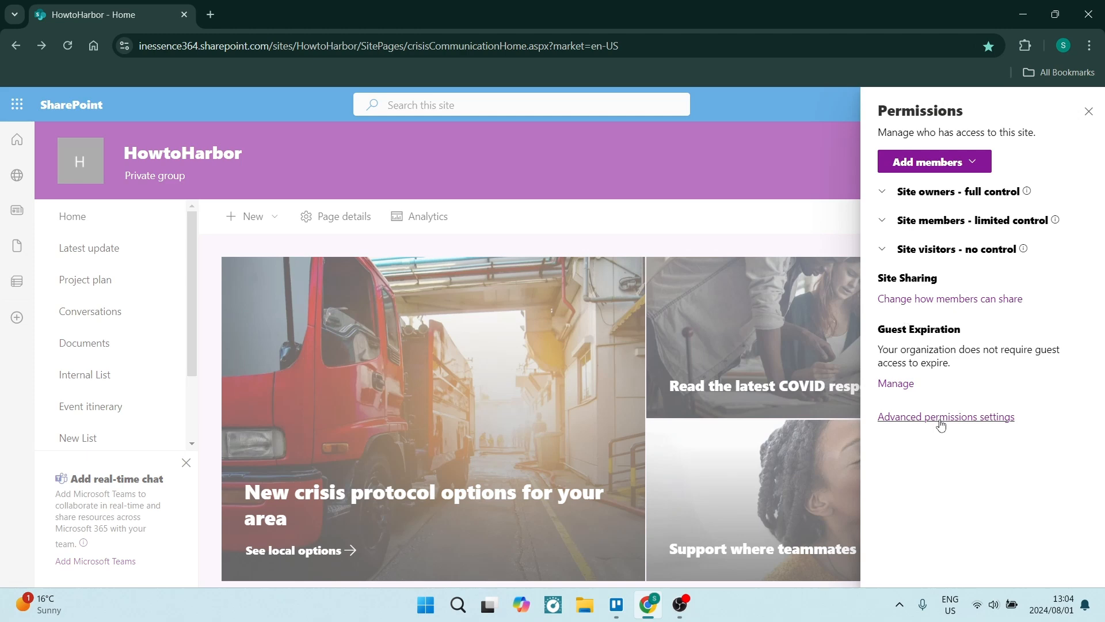
left_click(946, 417)
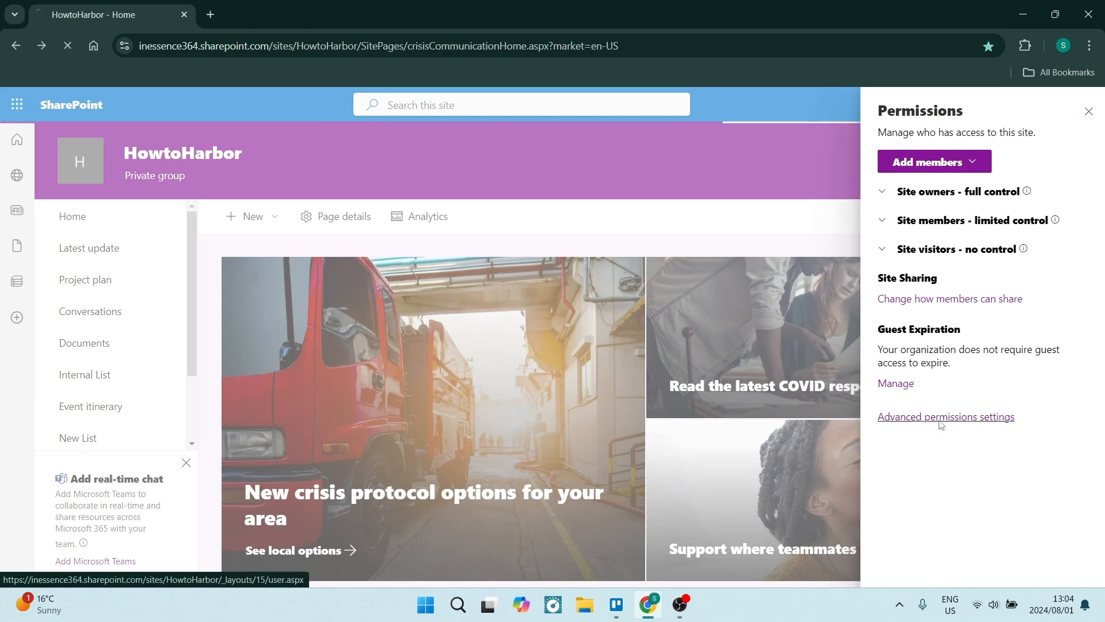
Load the advanced Permissions page listing the Members, Owners and Visitors groups.
left_click(947, 417)
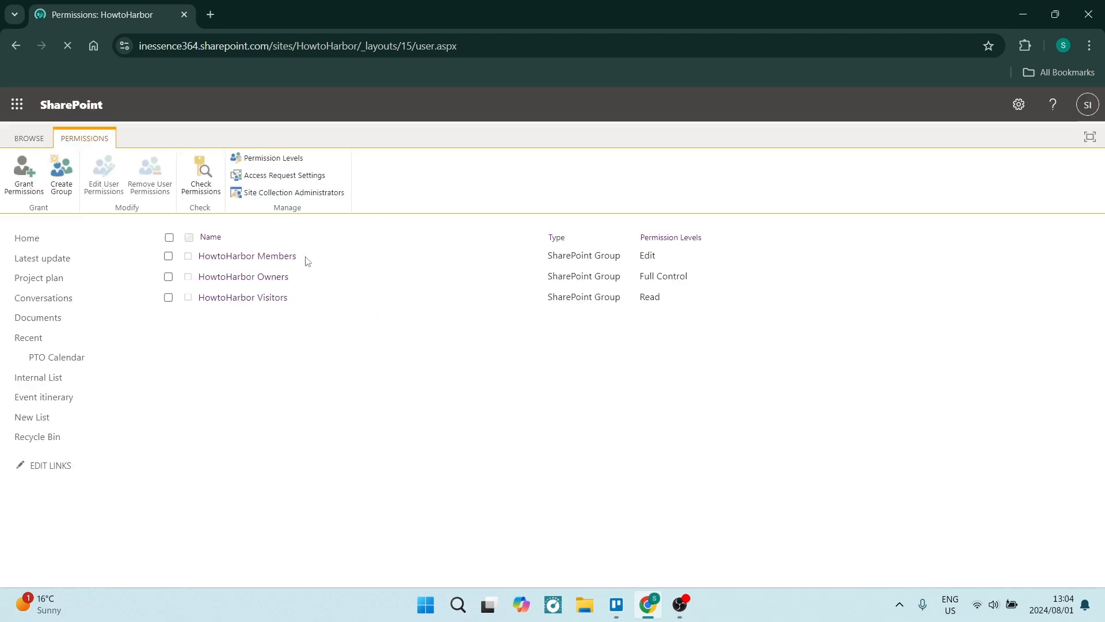
mouse_move(242, 333)
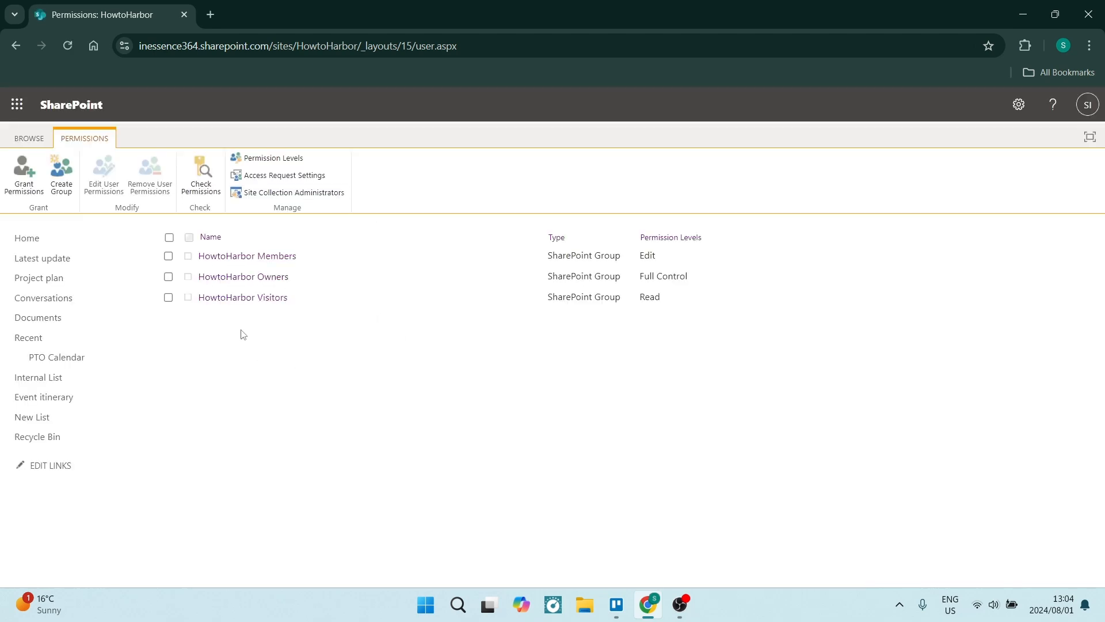
mouse_move(214, 346)
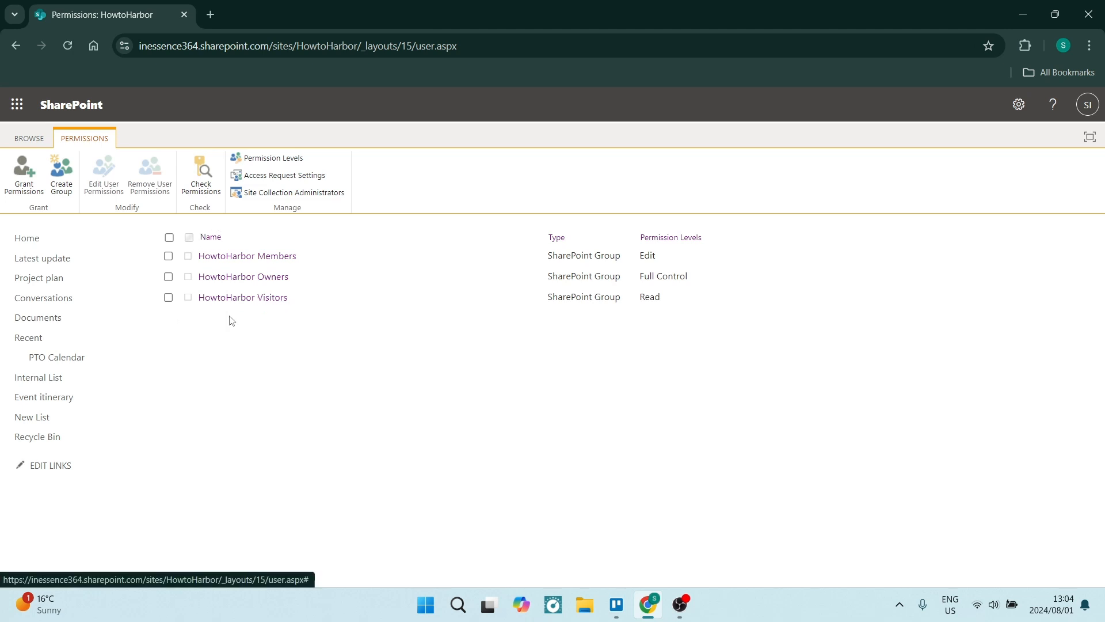
mouse_move(243, 276)
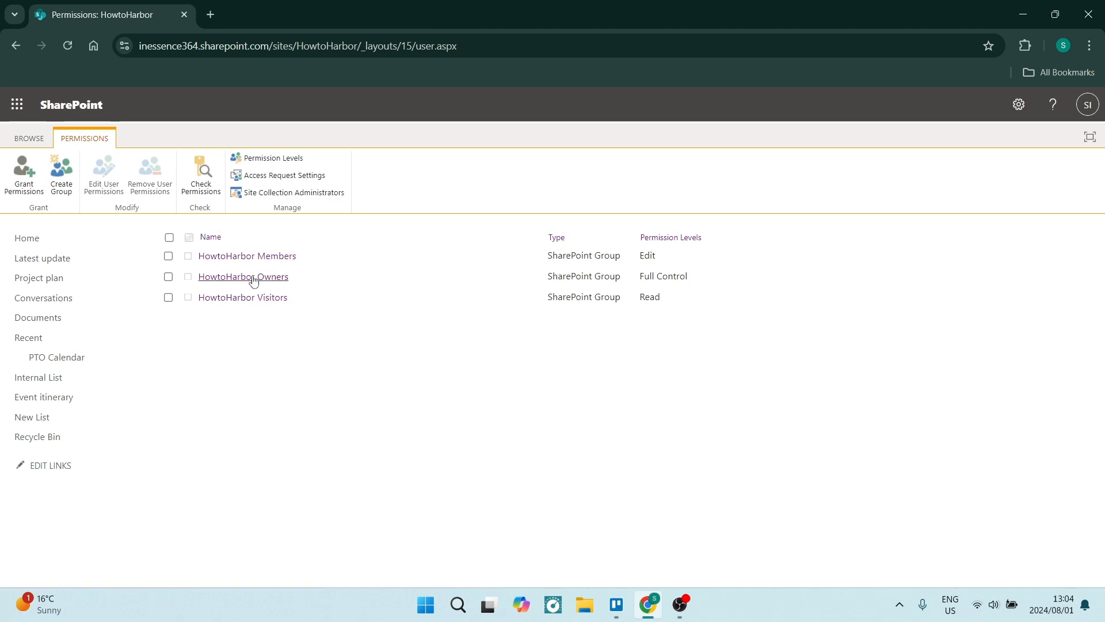
mouse_move(589, 256)
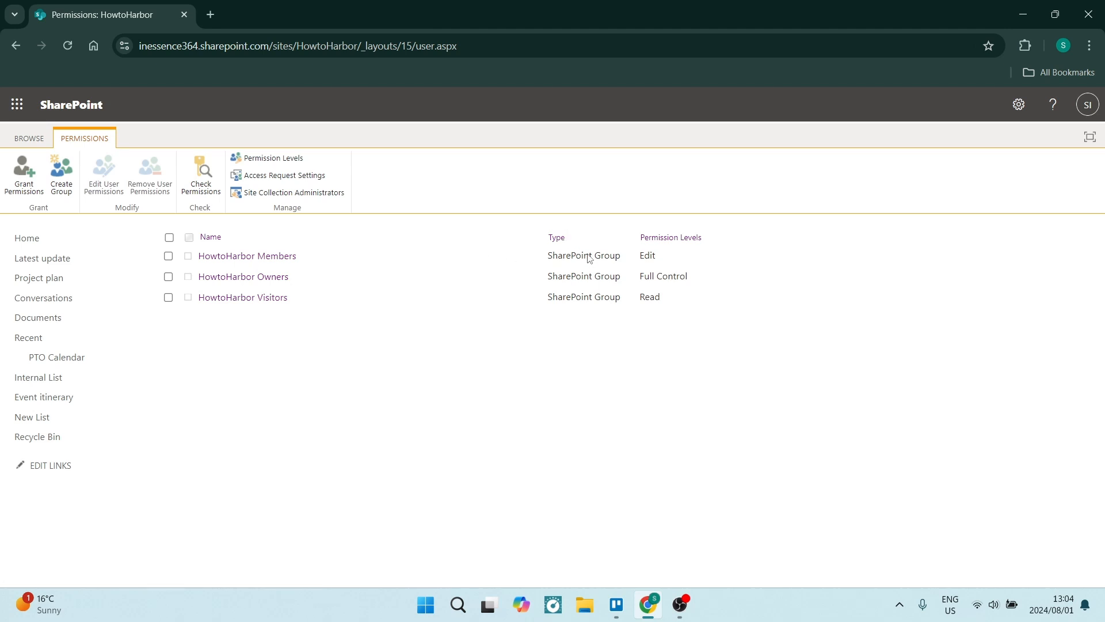
mouse_move(23, 173)
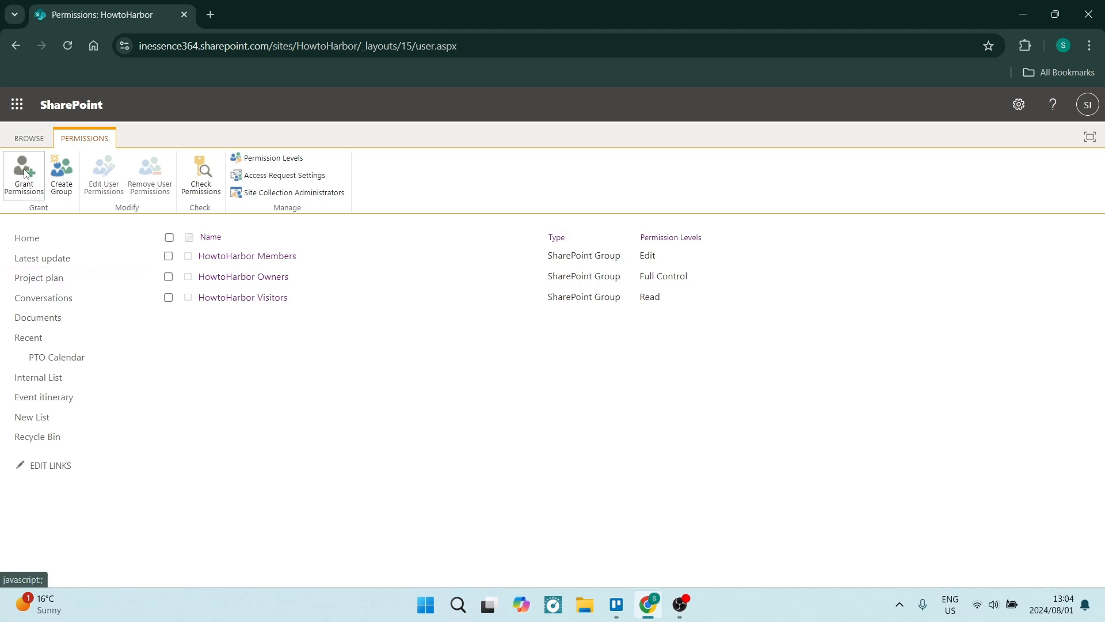
left_click(25, 174)
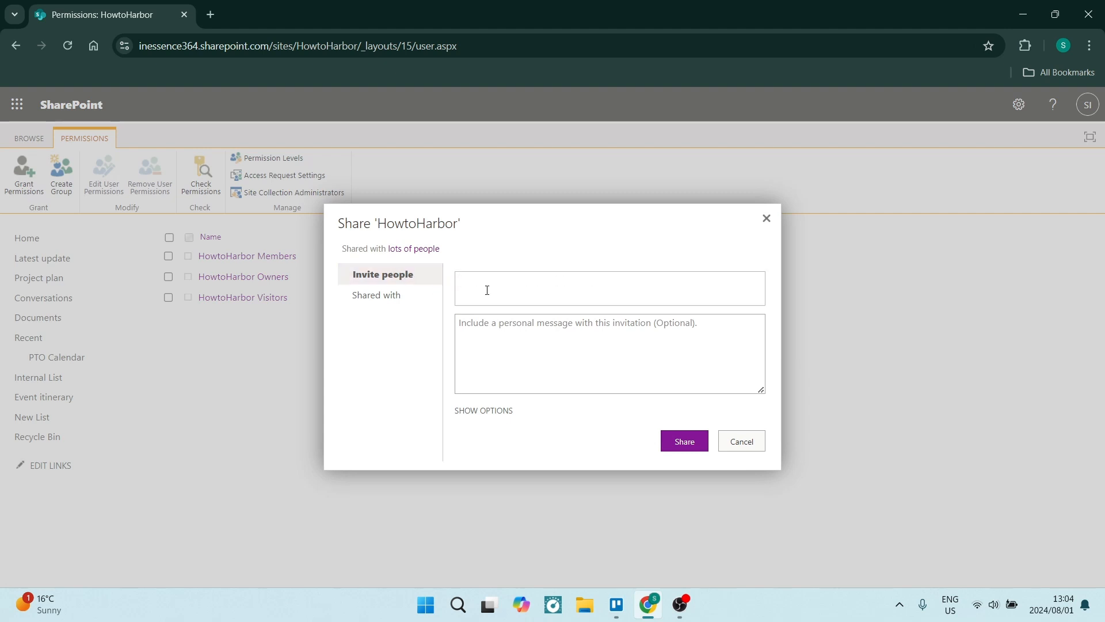
left_click(607, 288)
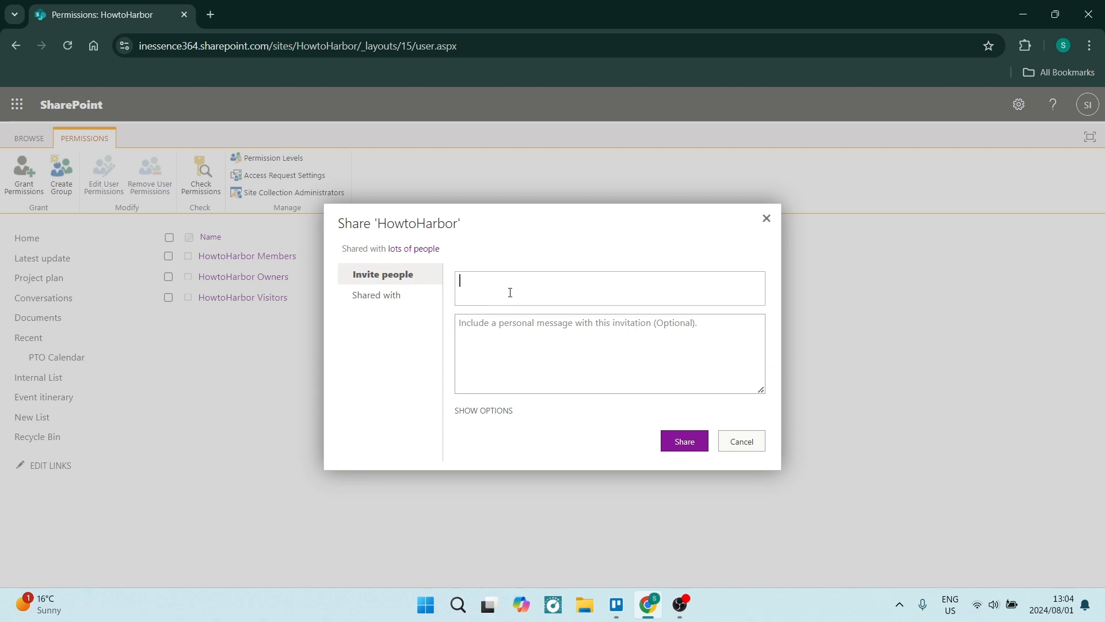
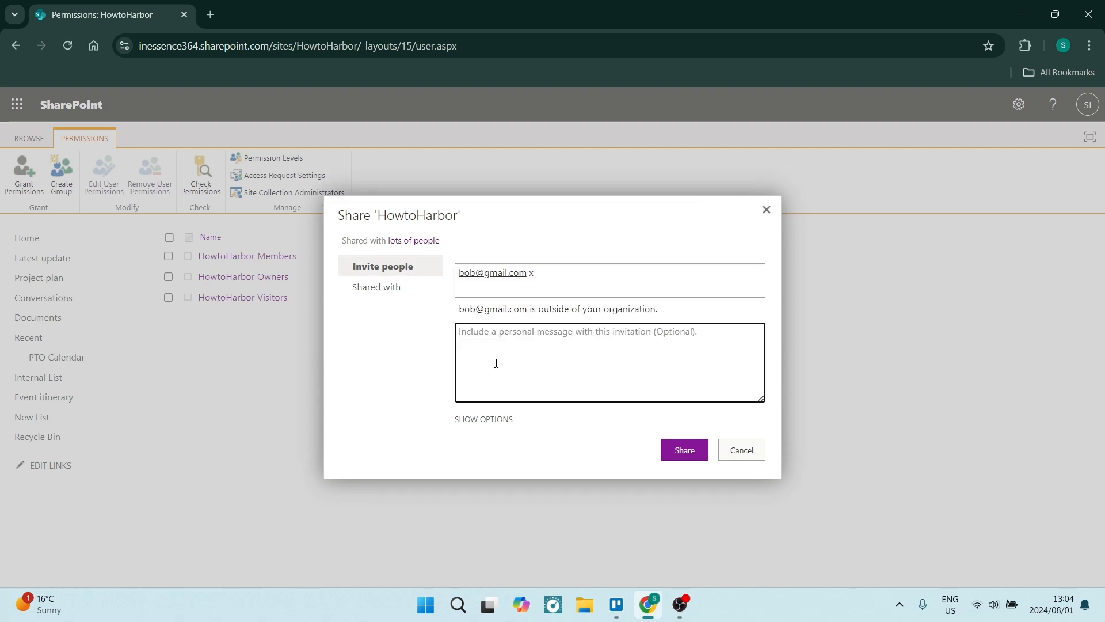
type("H")
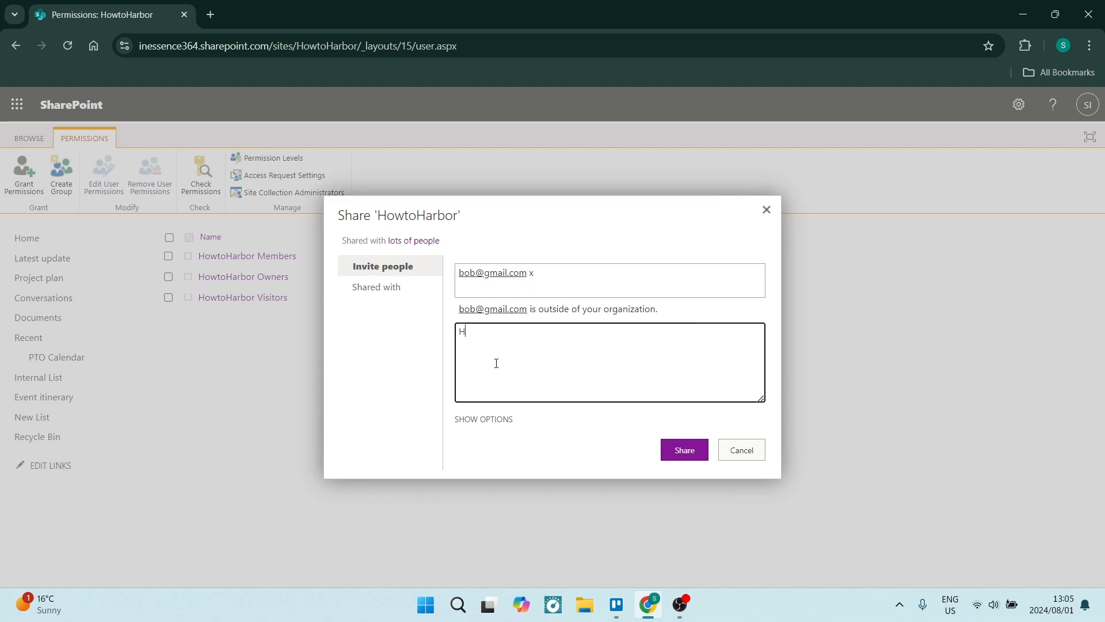
type("i Bob")
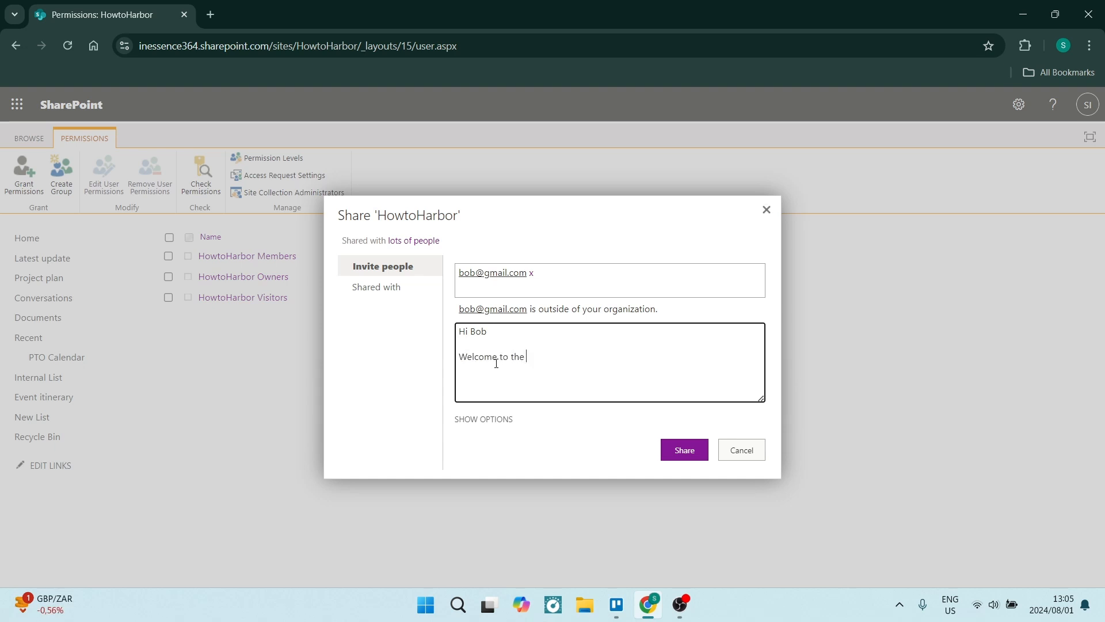
left_click(482, 419)
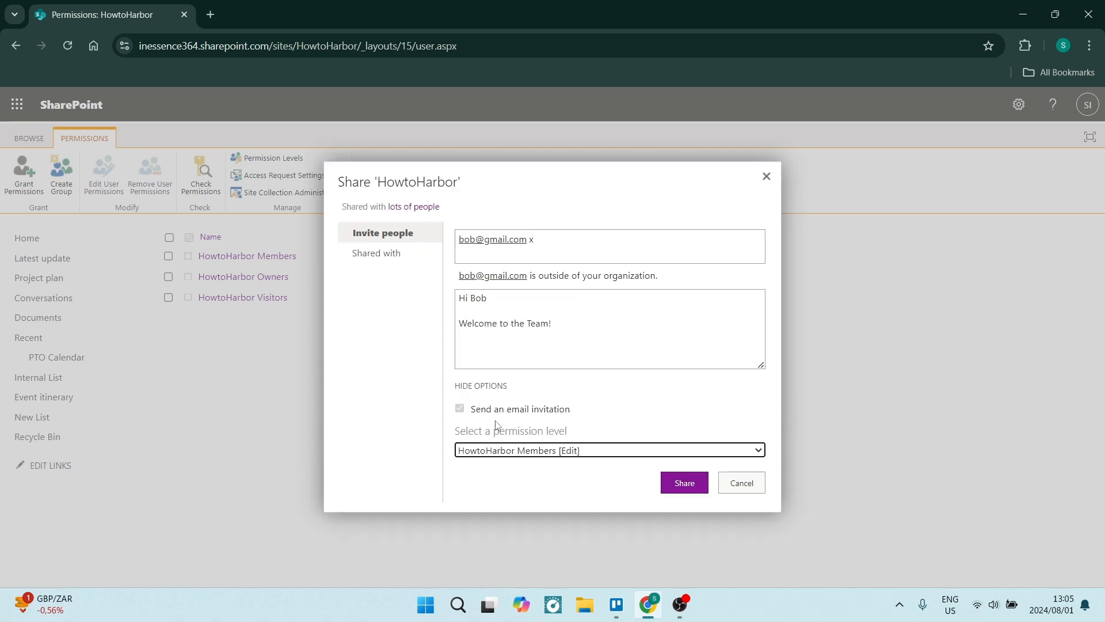
mouse_move(502, 419)
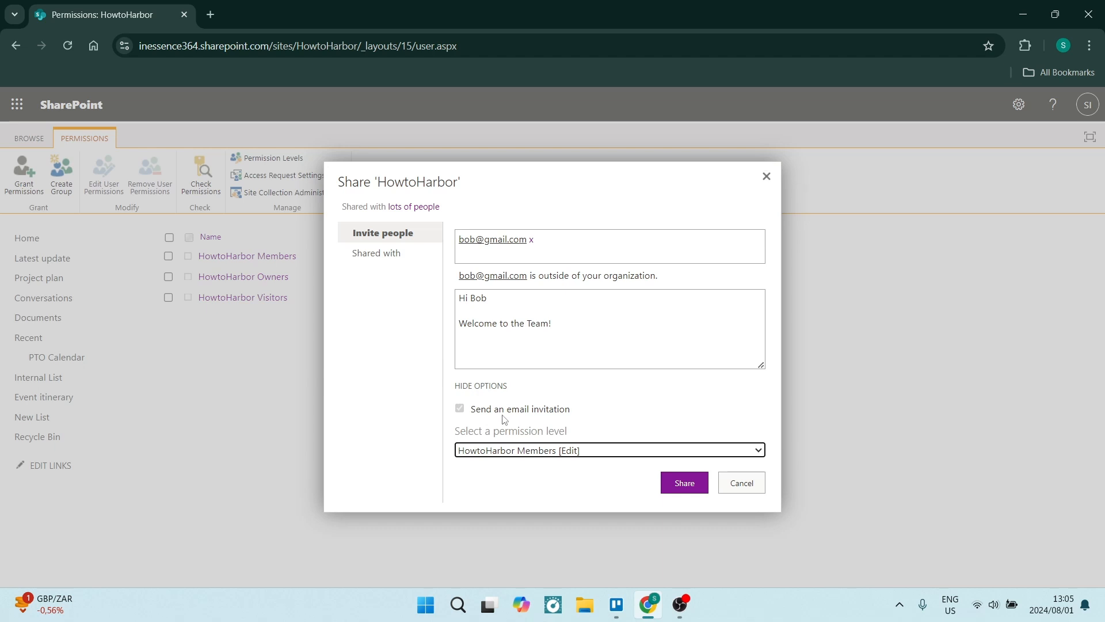
mouse_move(512, 413)
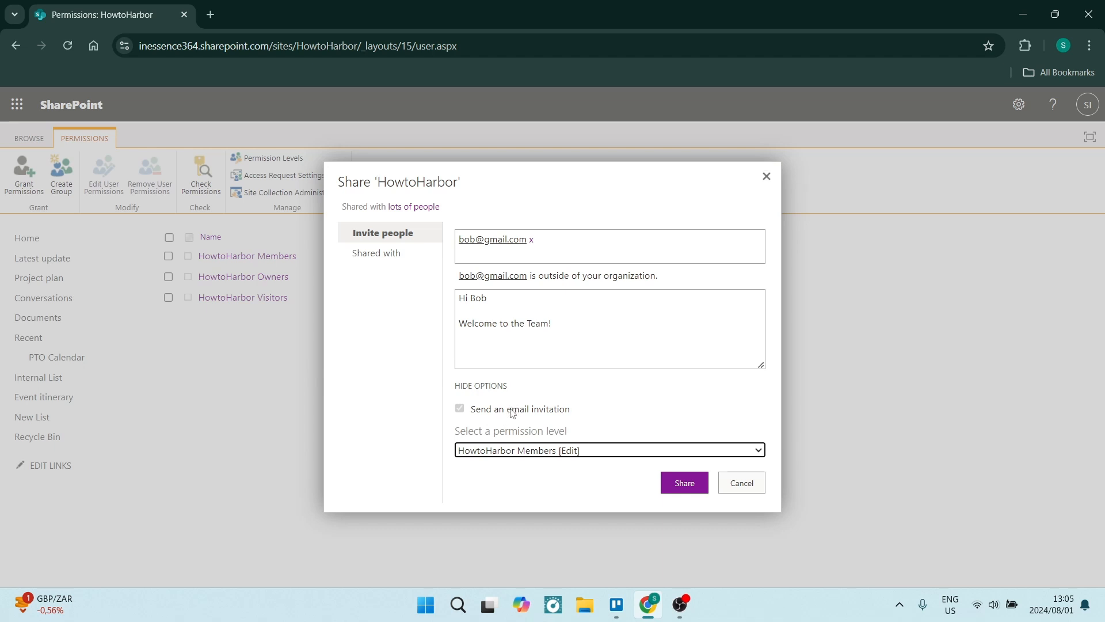
mouse_move(532, 404)
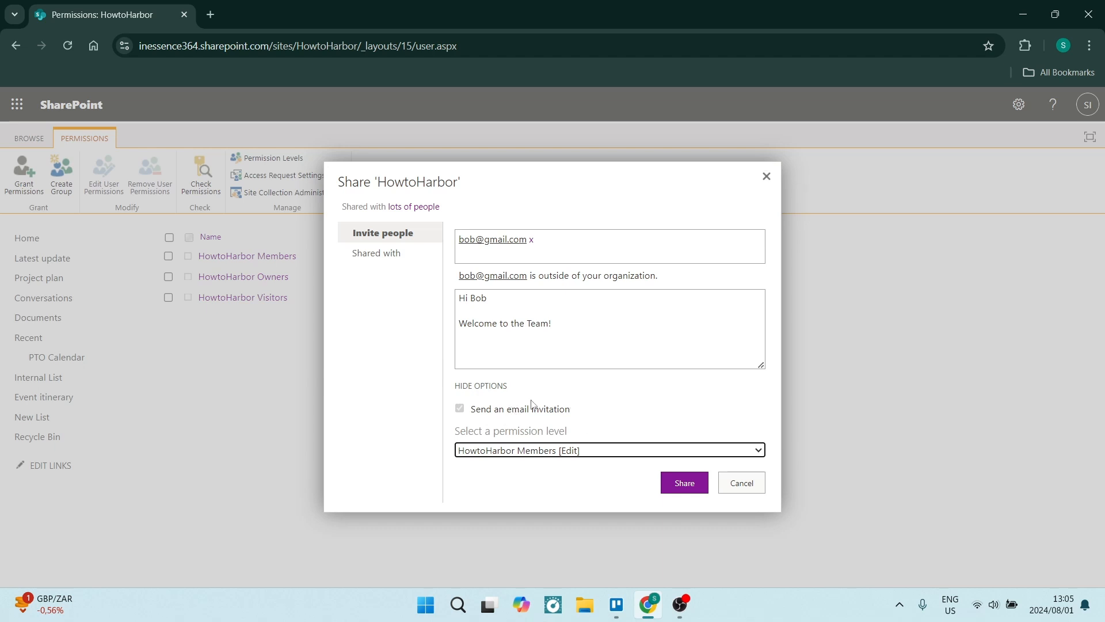
mouse_move(551, 219)
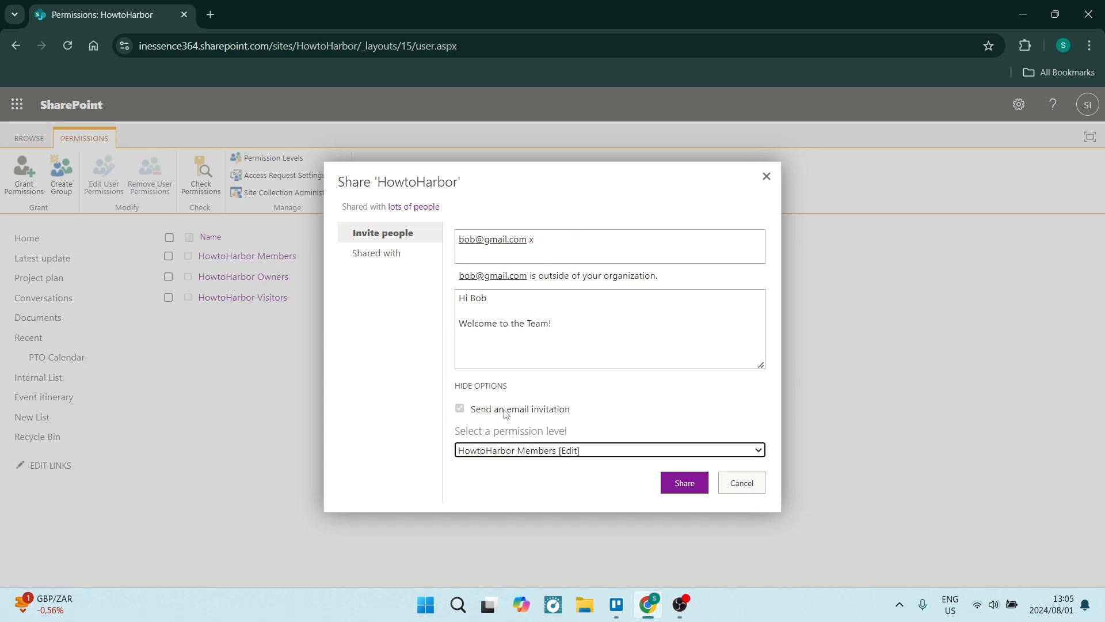
mouse_move(275, 313)
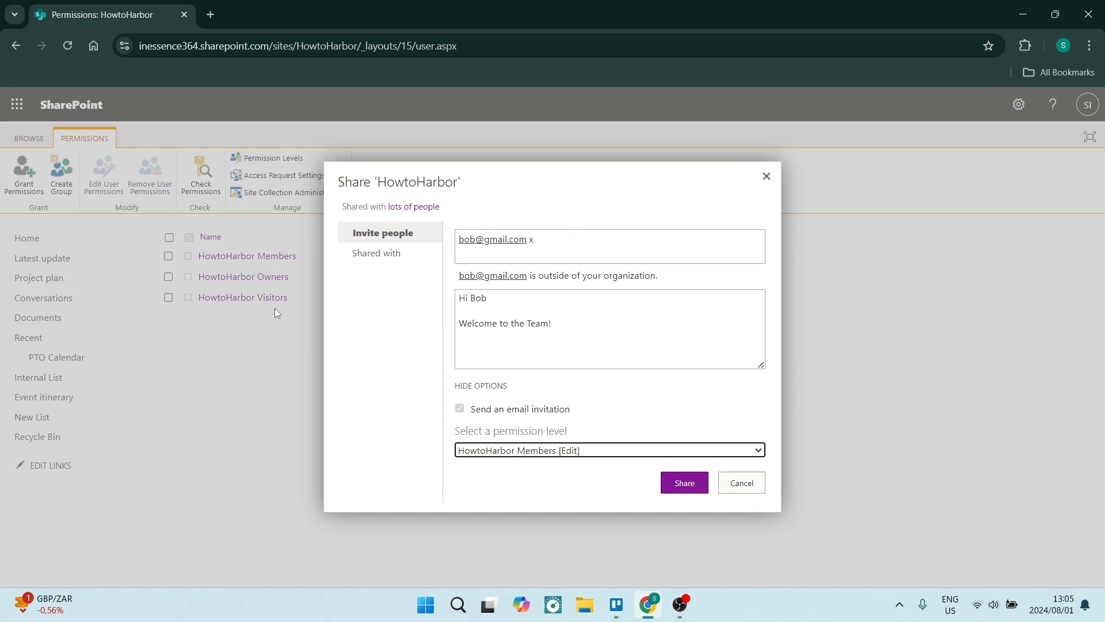
mouse_move(414, 343)
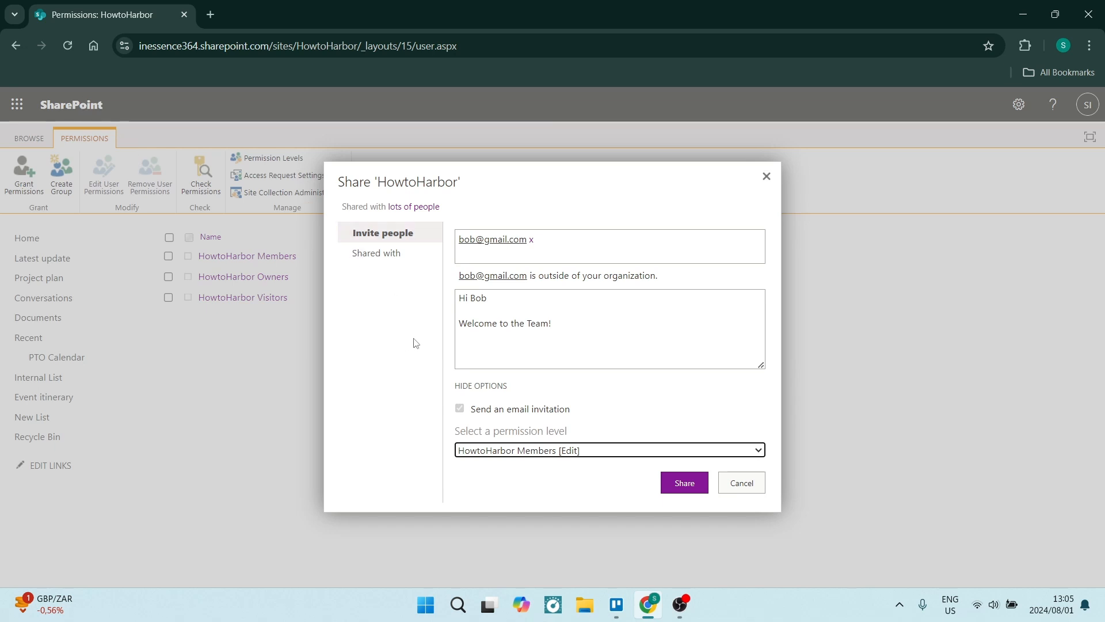
mouse_move(500, 446)
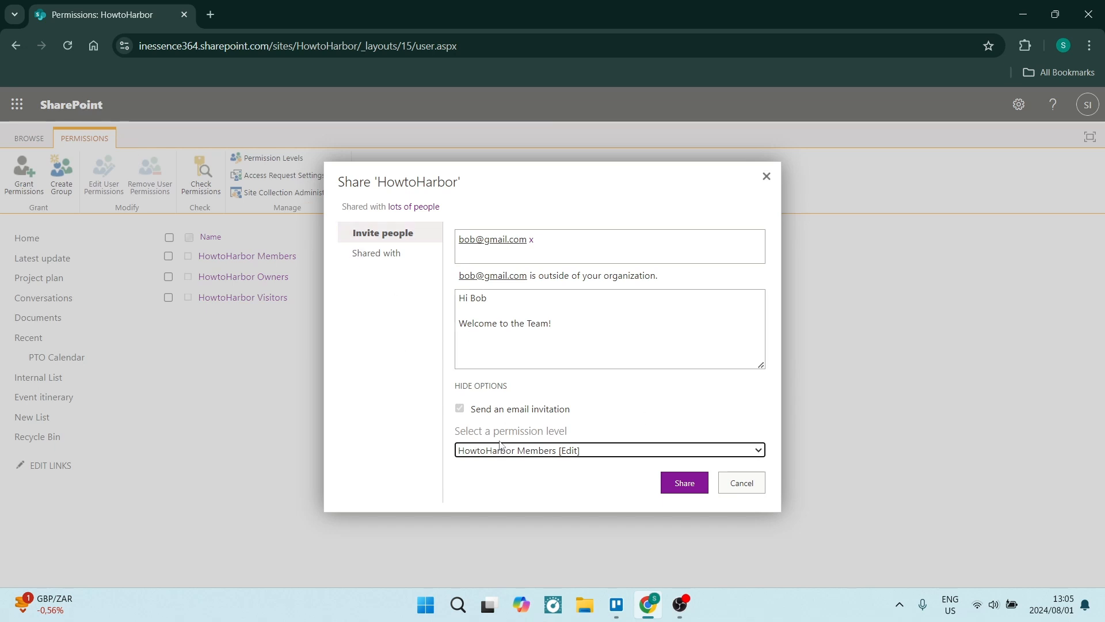
Set the invitation's permission level to Full Control.
left_click(608, 450)
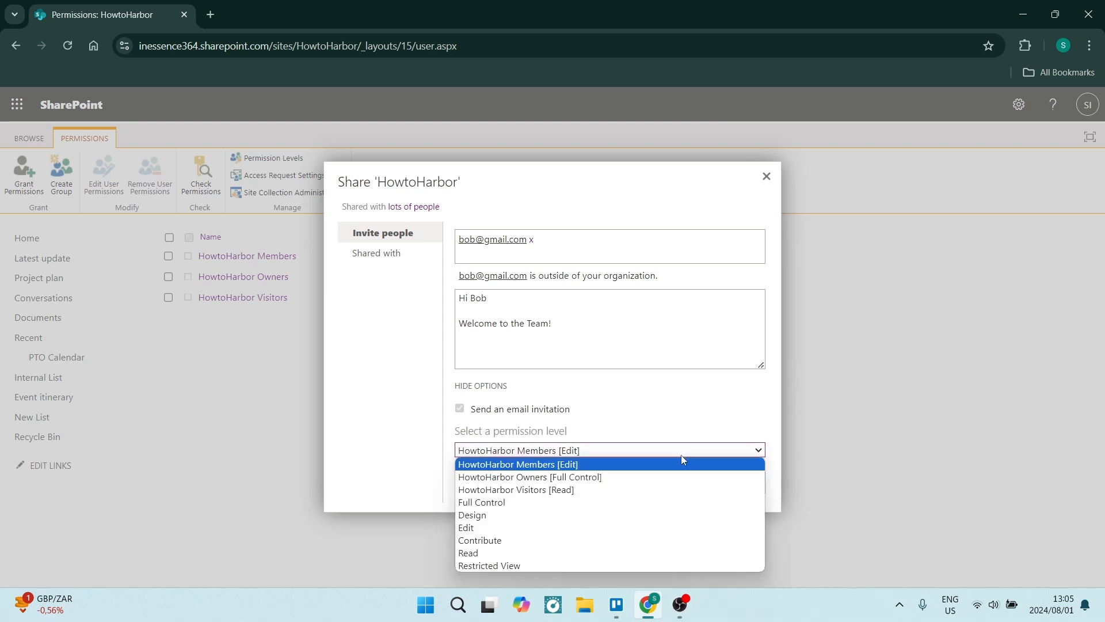
mouse_move(601, 468)
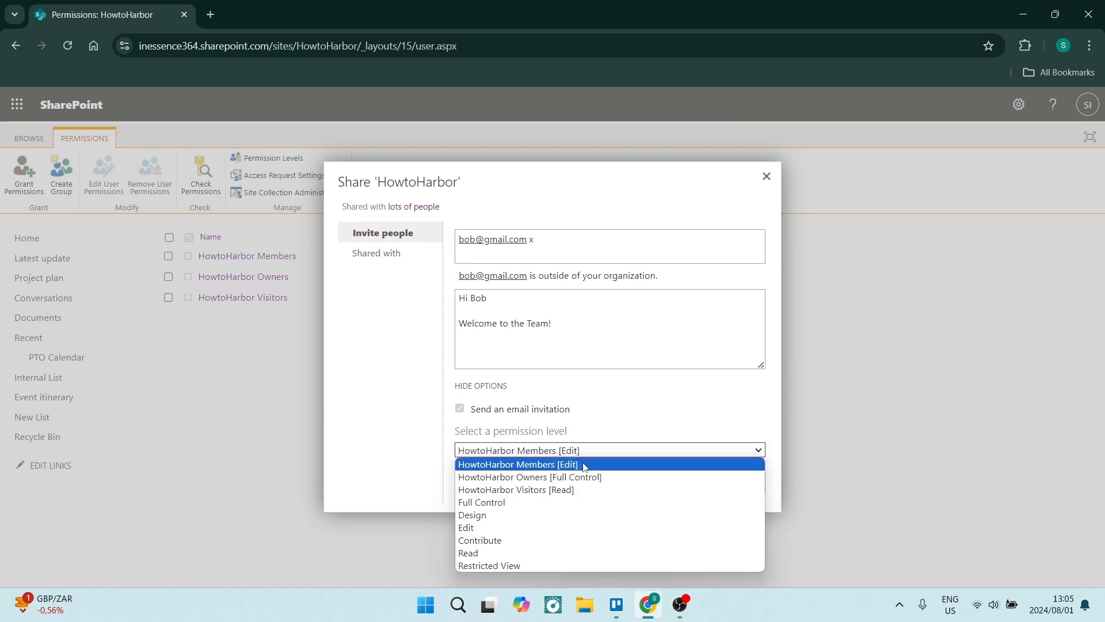
mouse_move(561, 514)
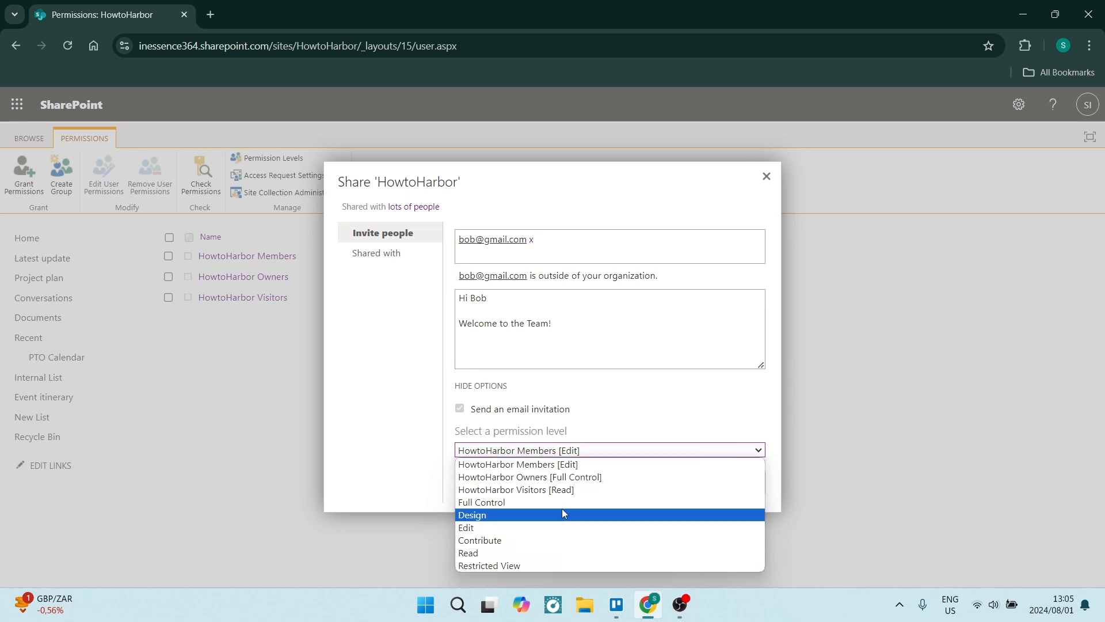
mouse_move(559, 540)
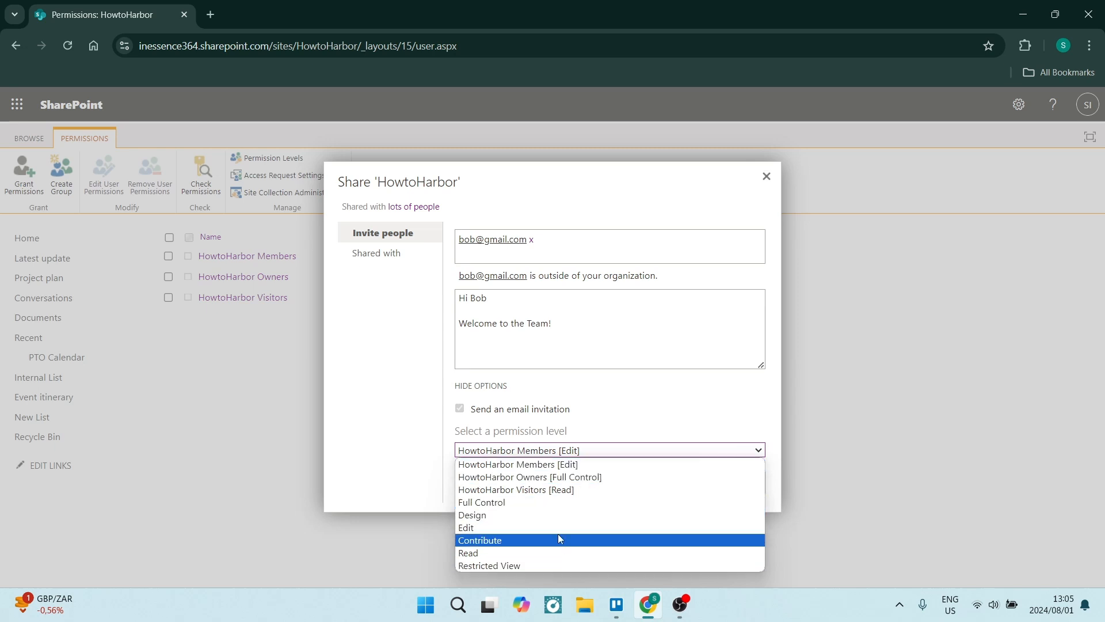
mouse_move(593, 502)
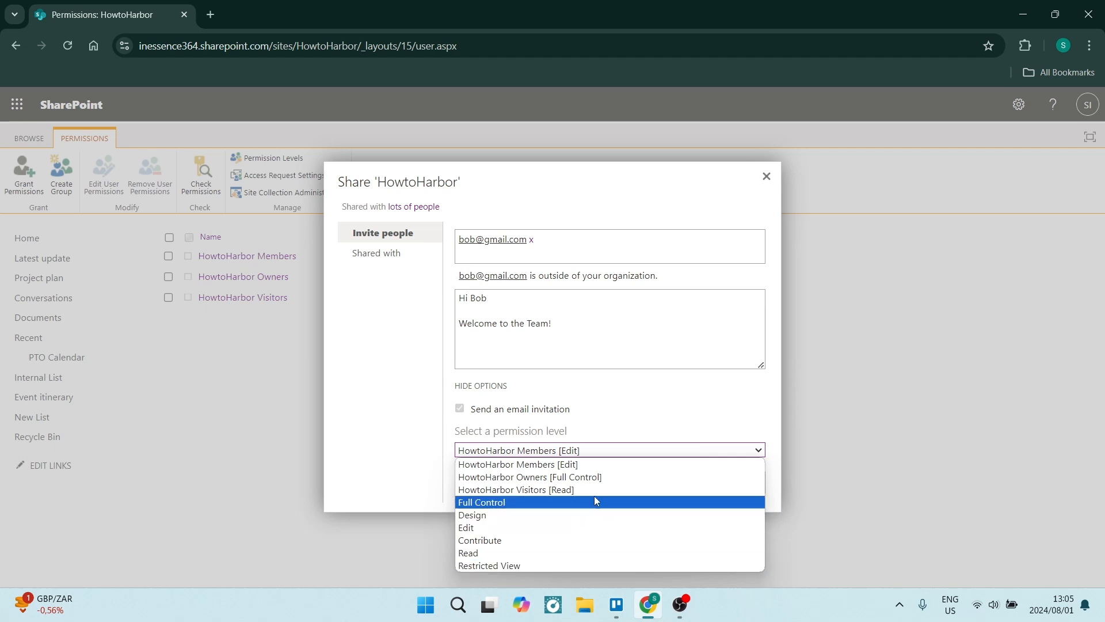
mouse_move(535, 511)
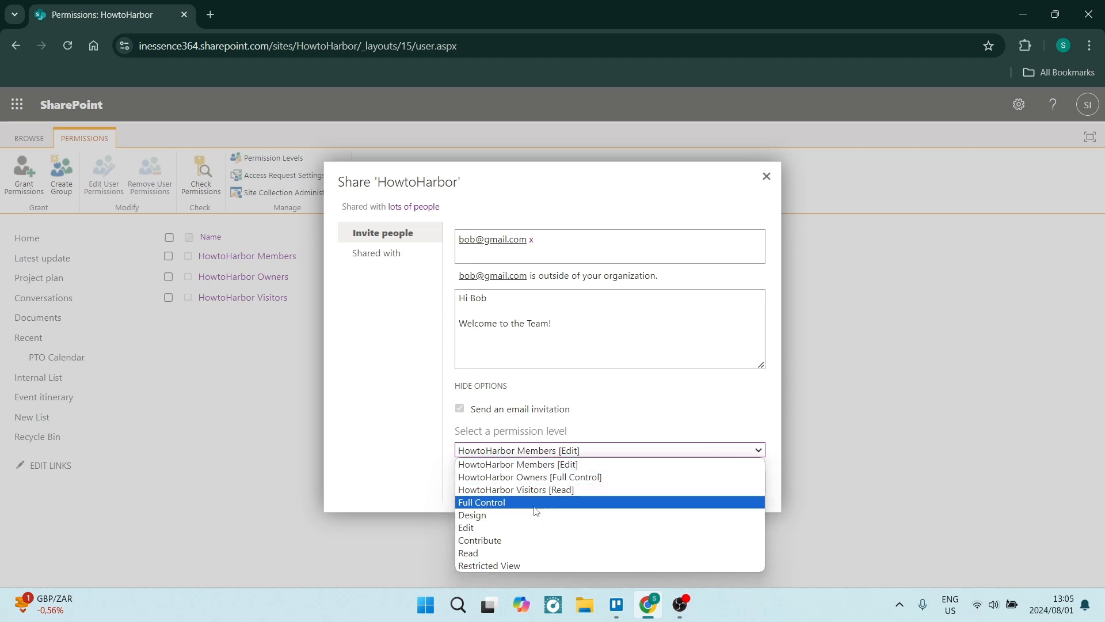
left_click(481, 502)
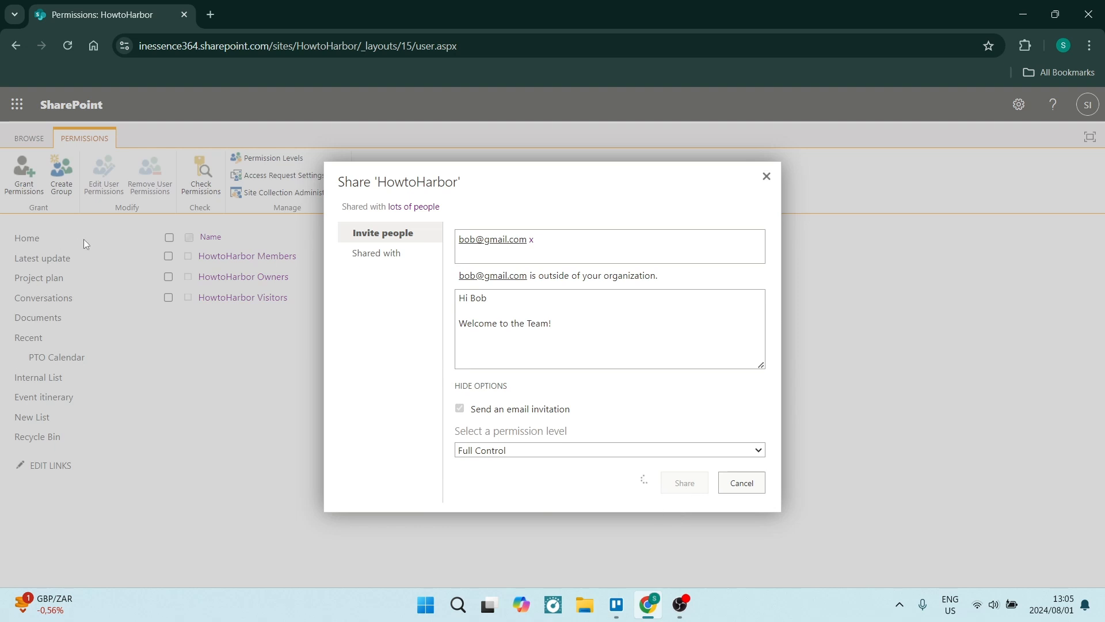
mouse_move(293, 303)
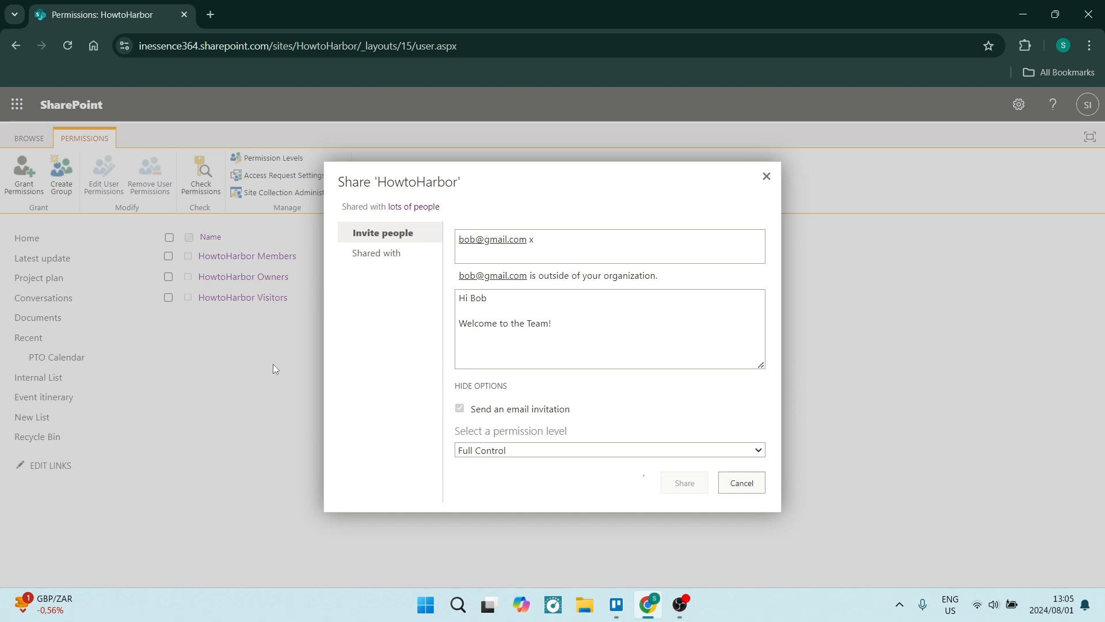
Send the share invitation and start Create Group from the Permissions ribbon.
left_click(683, 482)
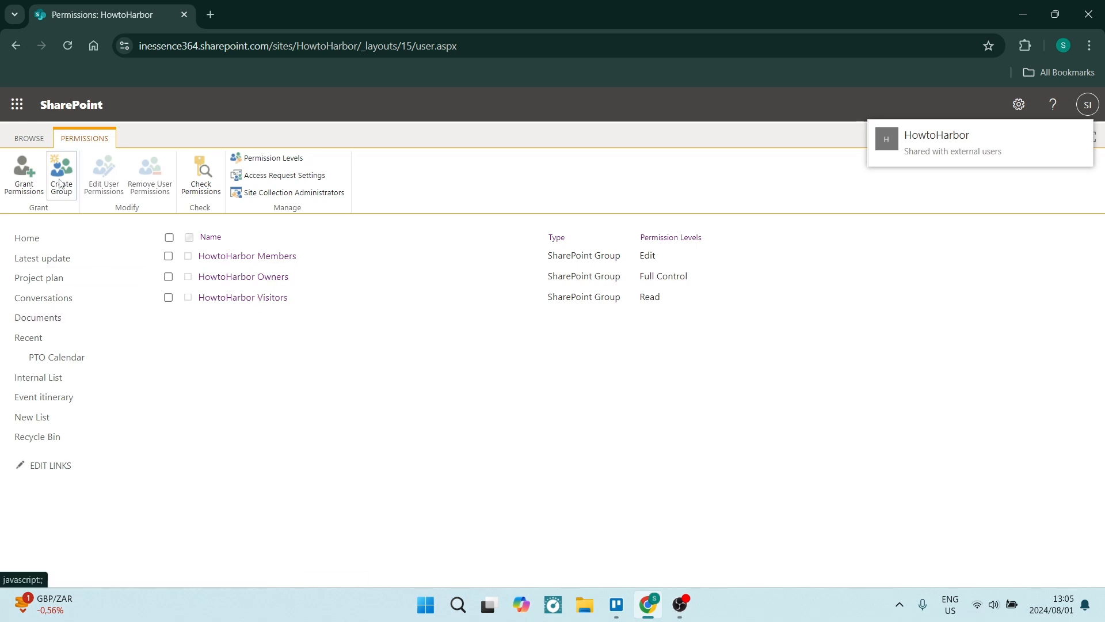
left_click(61, 175)
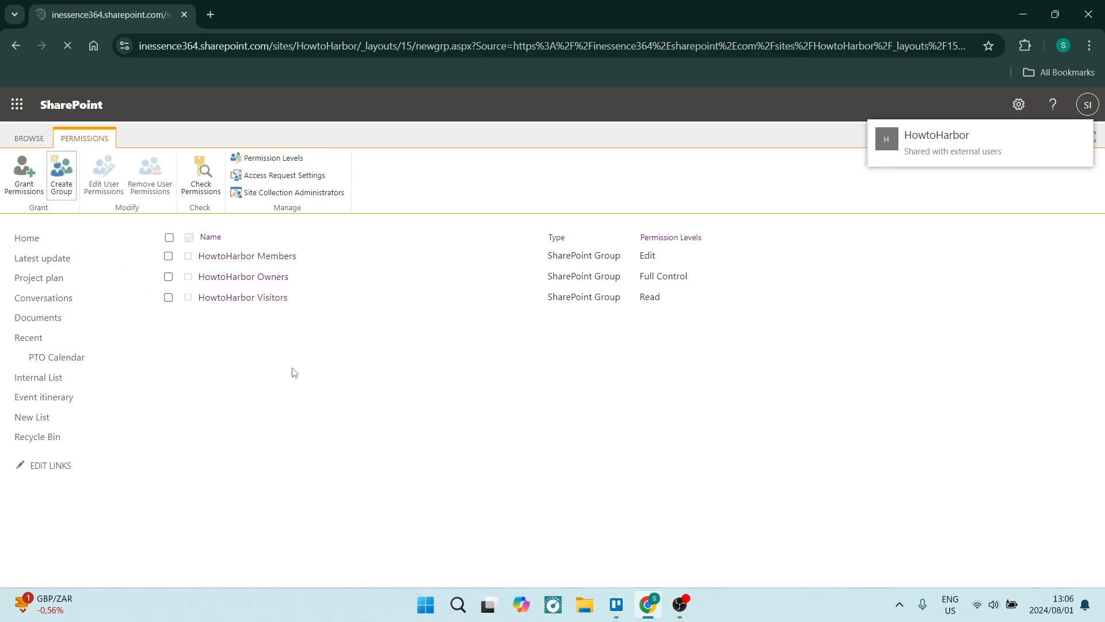
left_click(61, 174)
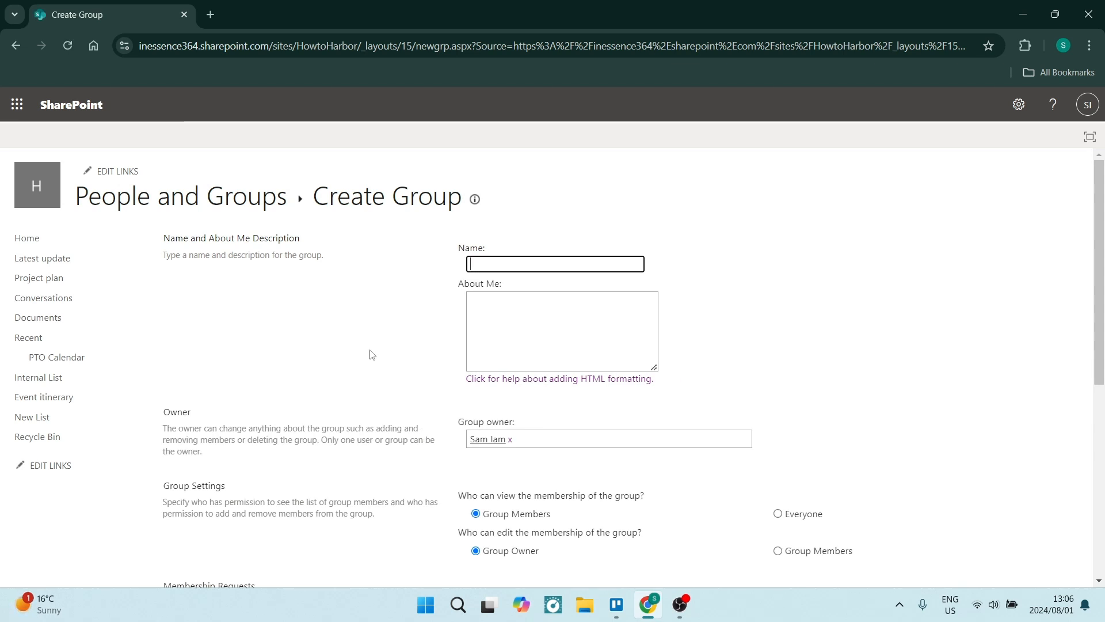